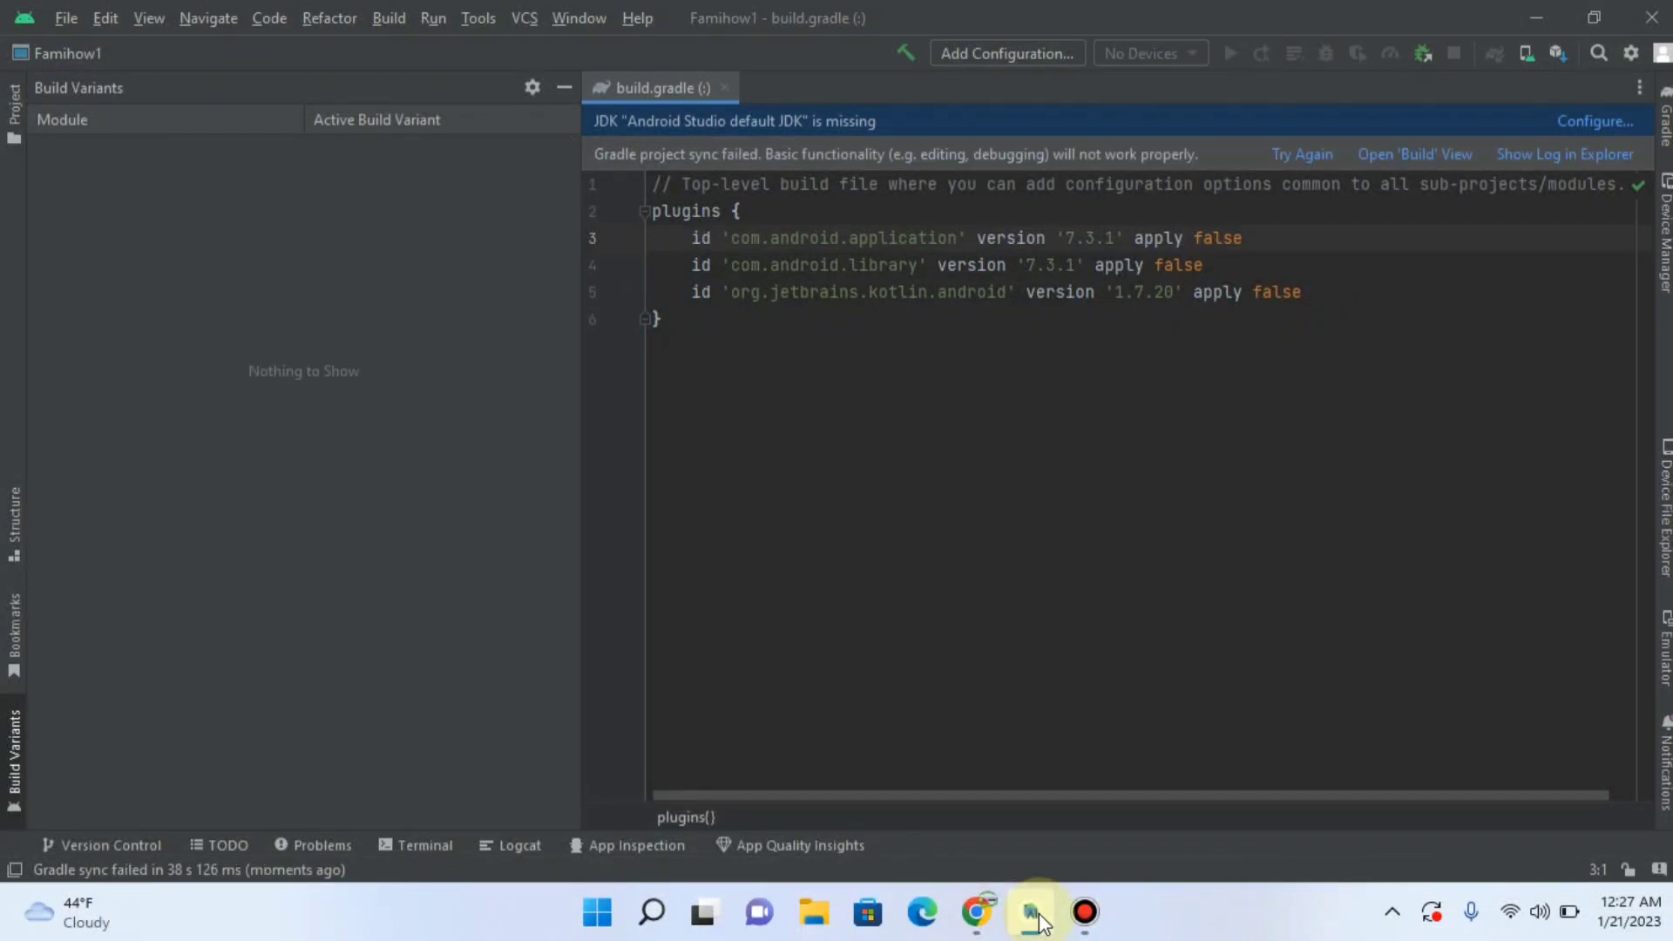
View the Gradle sync failure (com.android.application 7.3.1 unresolved) in the Build window, then the File menu
click(737, 846)
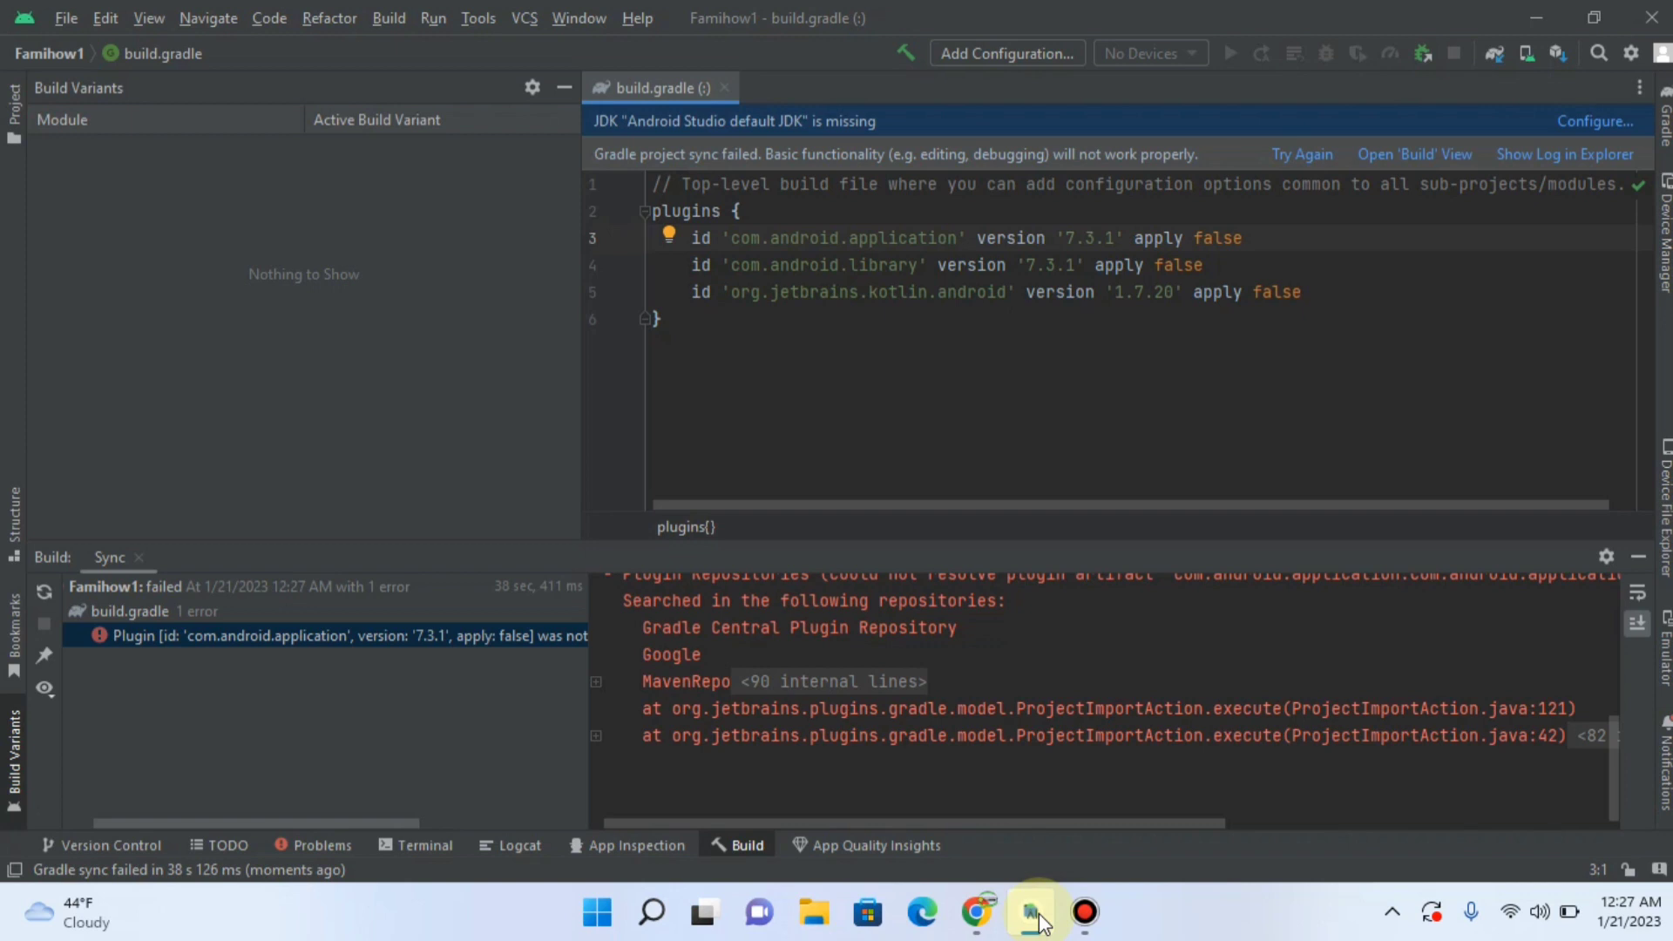
click(657, 237)
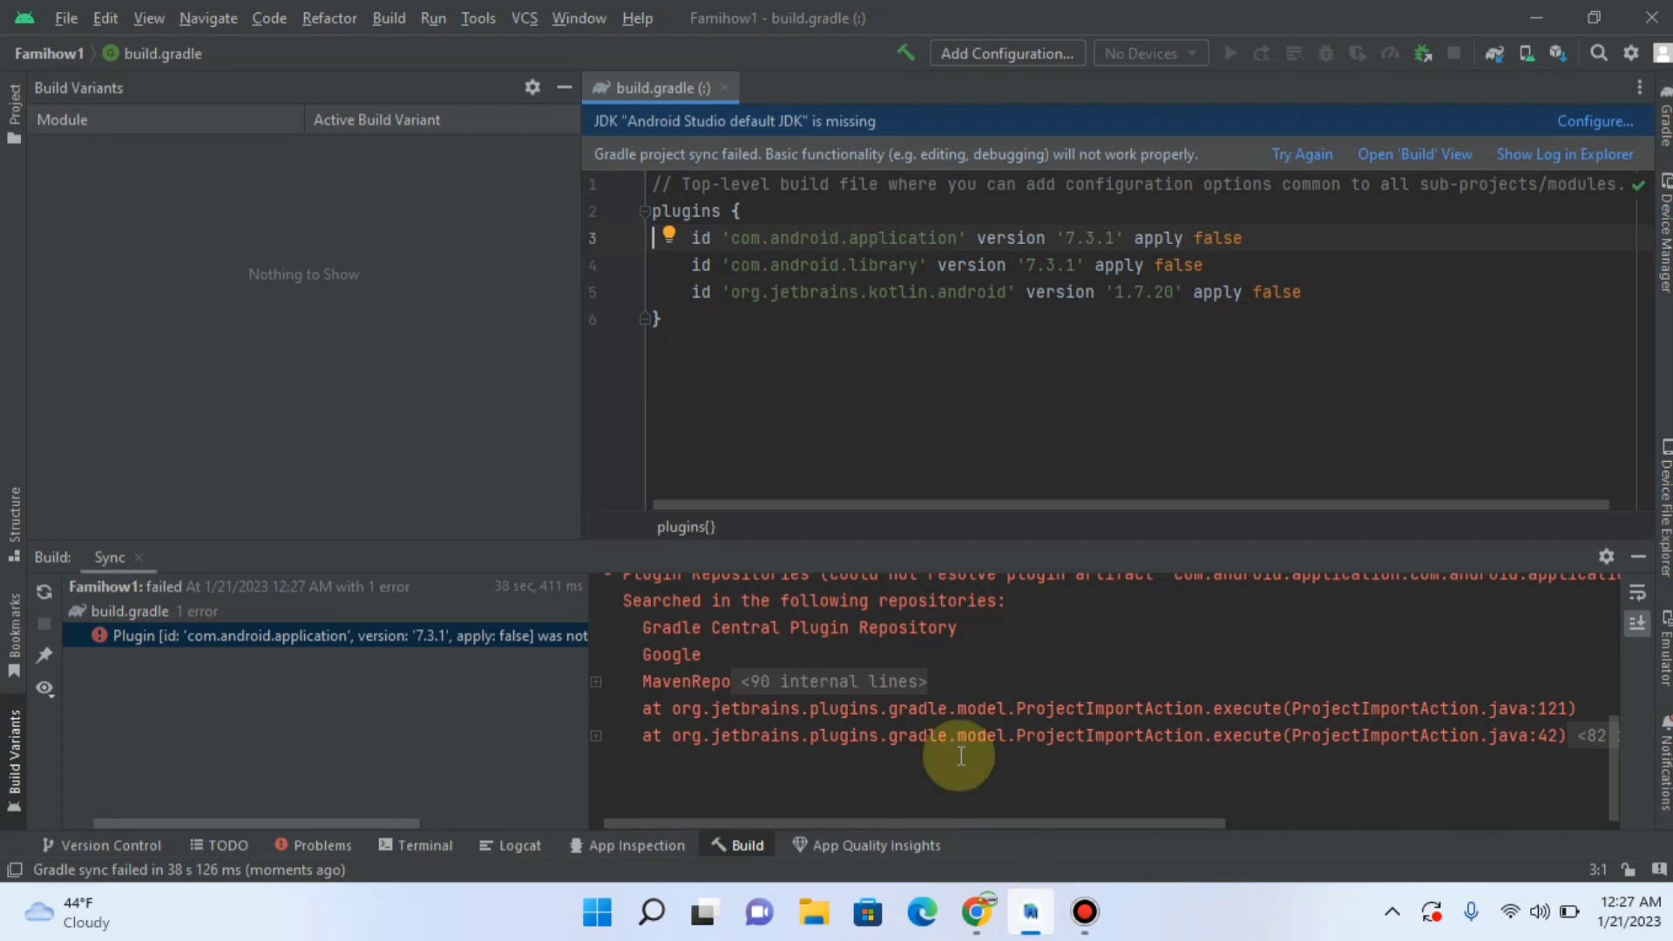
click(64, 17)
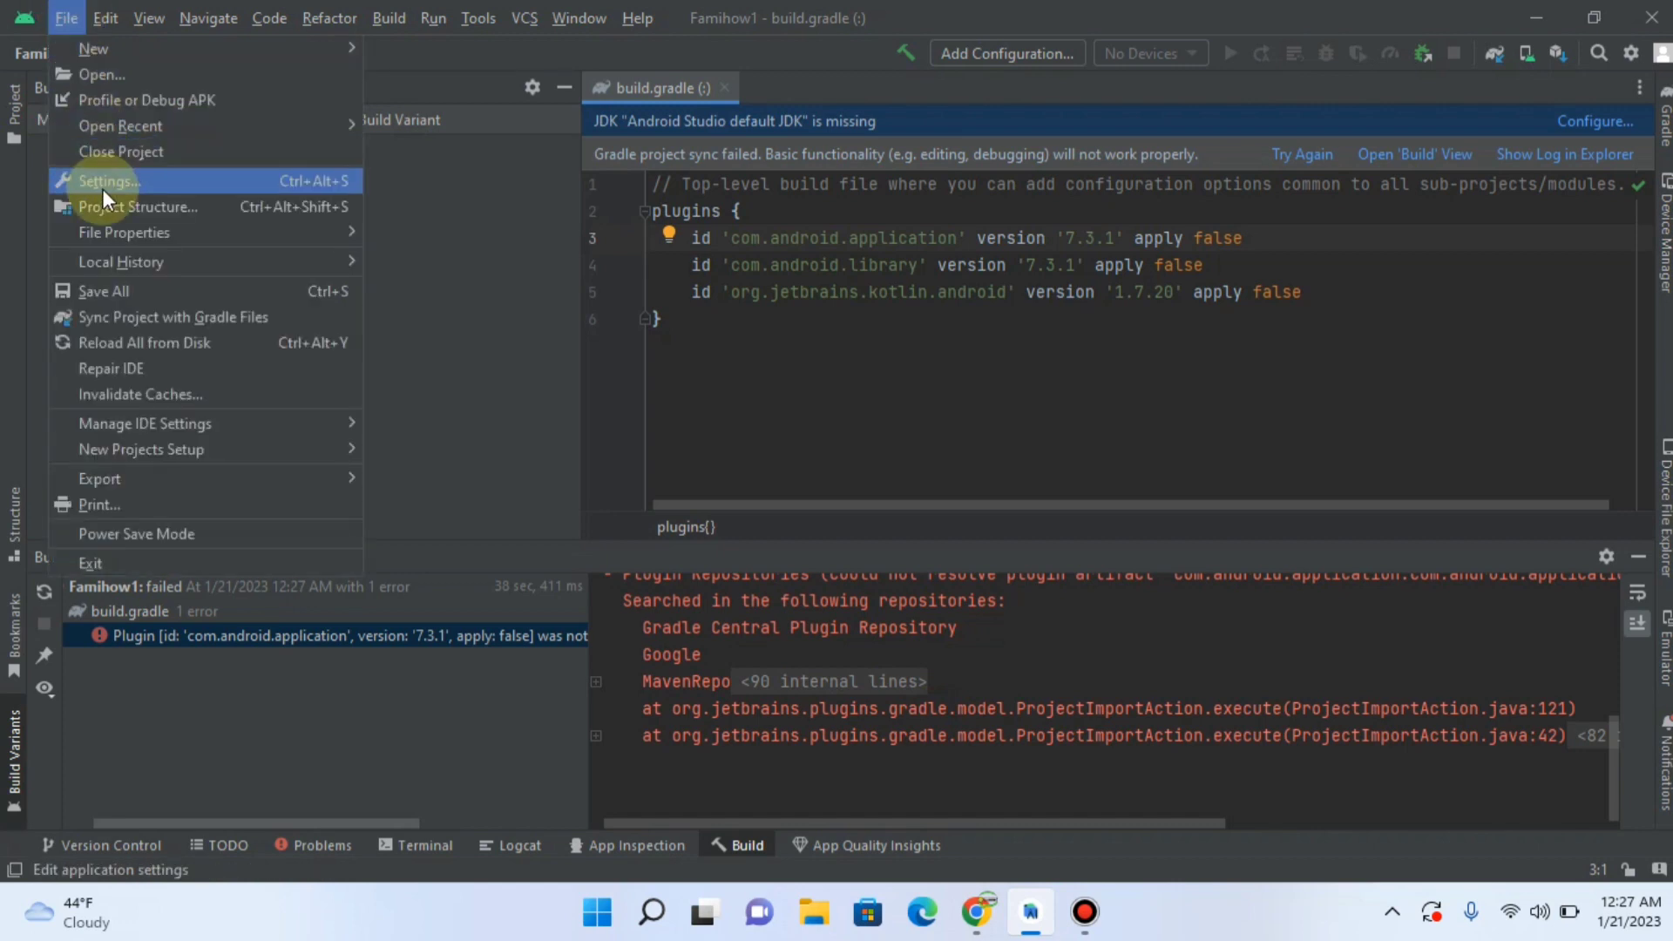
Uncheck 'Reopen projects on startup' under System Settings and apply it
click(106, 181)
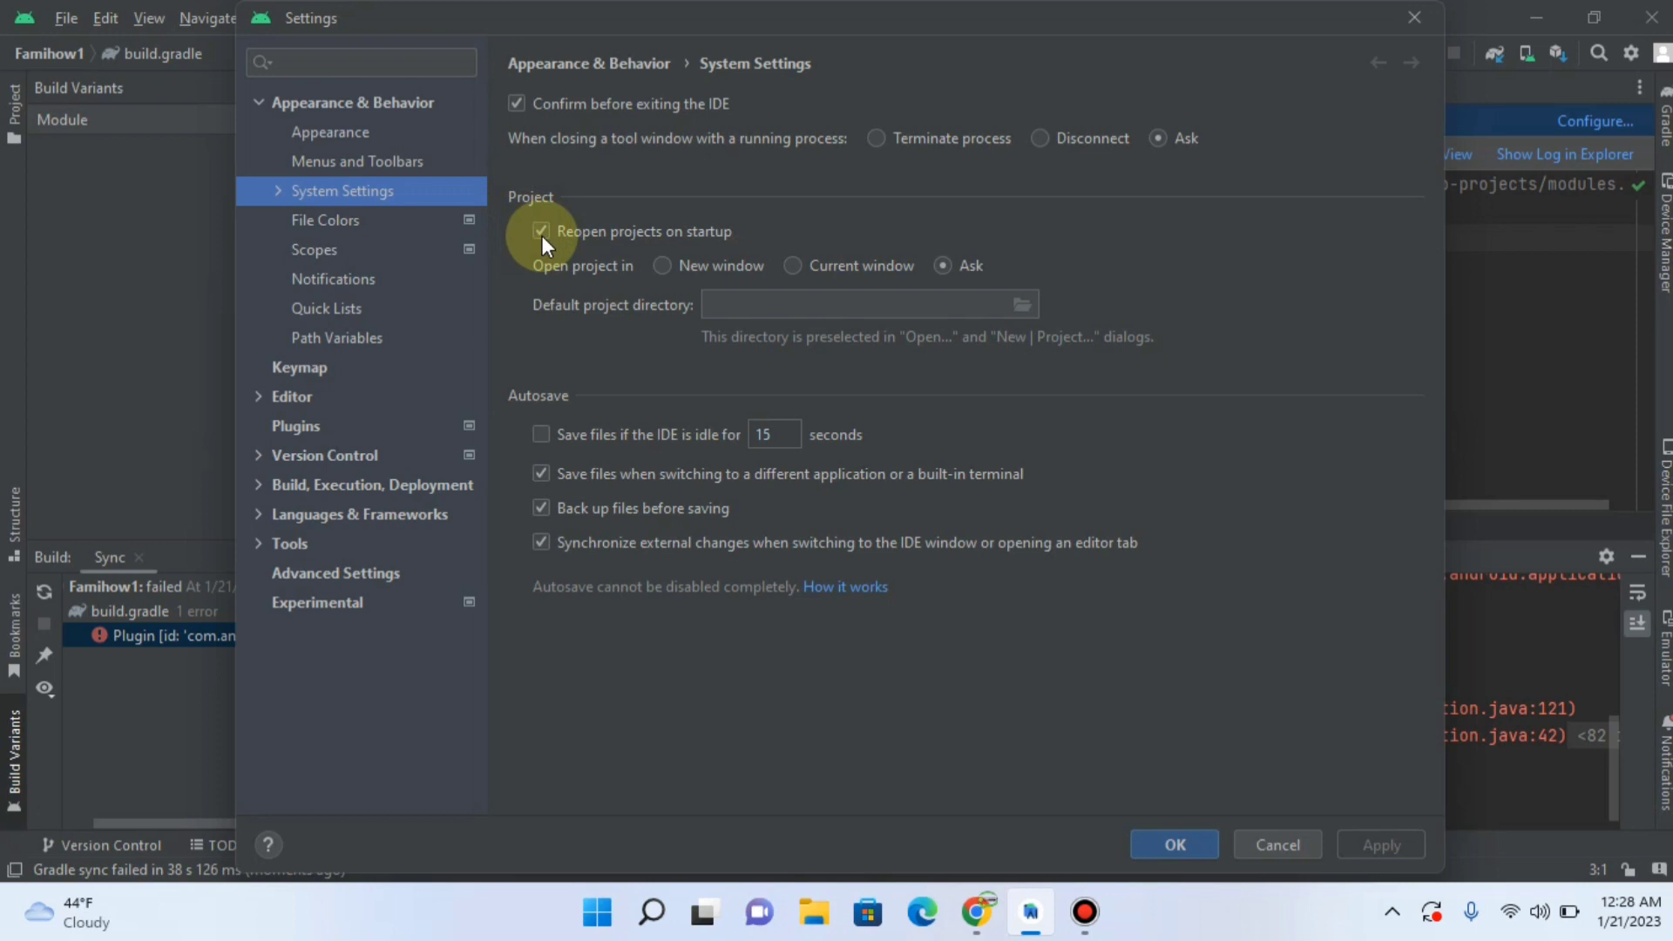
mouse_move(610, 247)
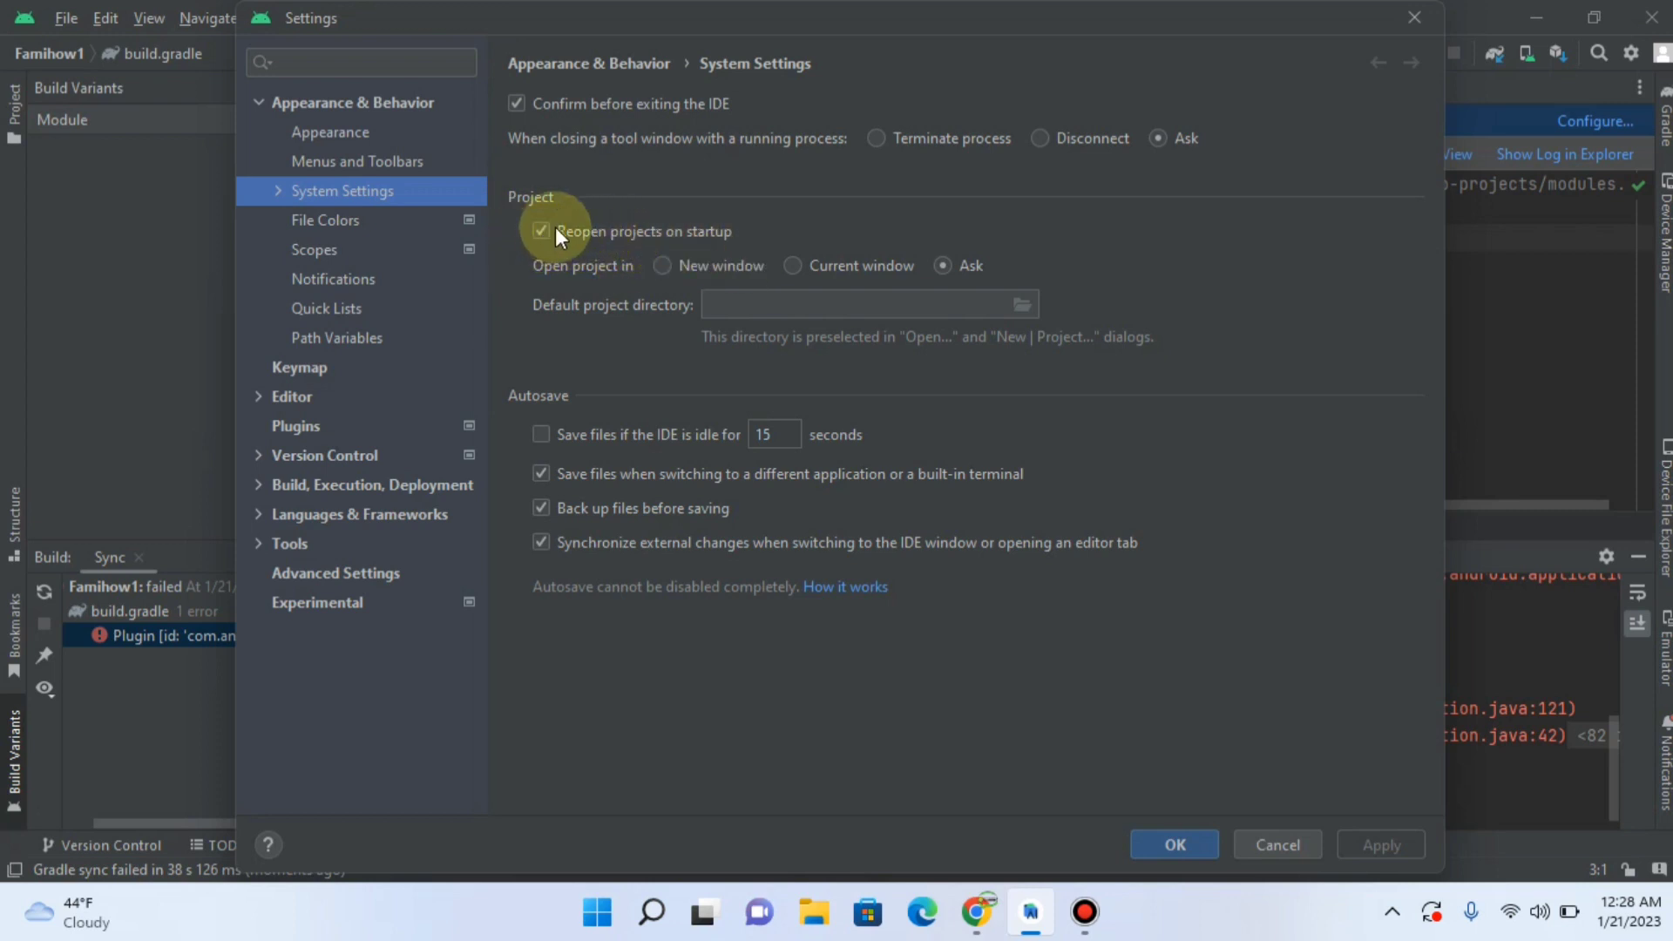
click(540, 230)
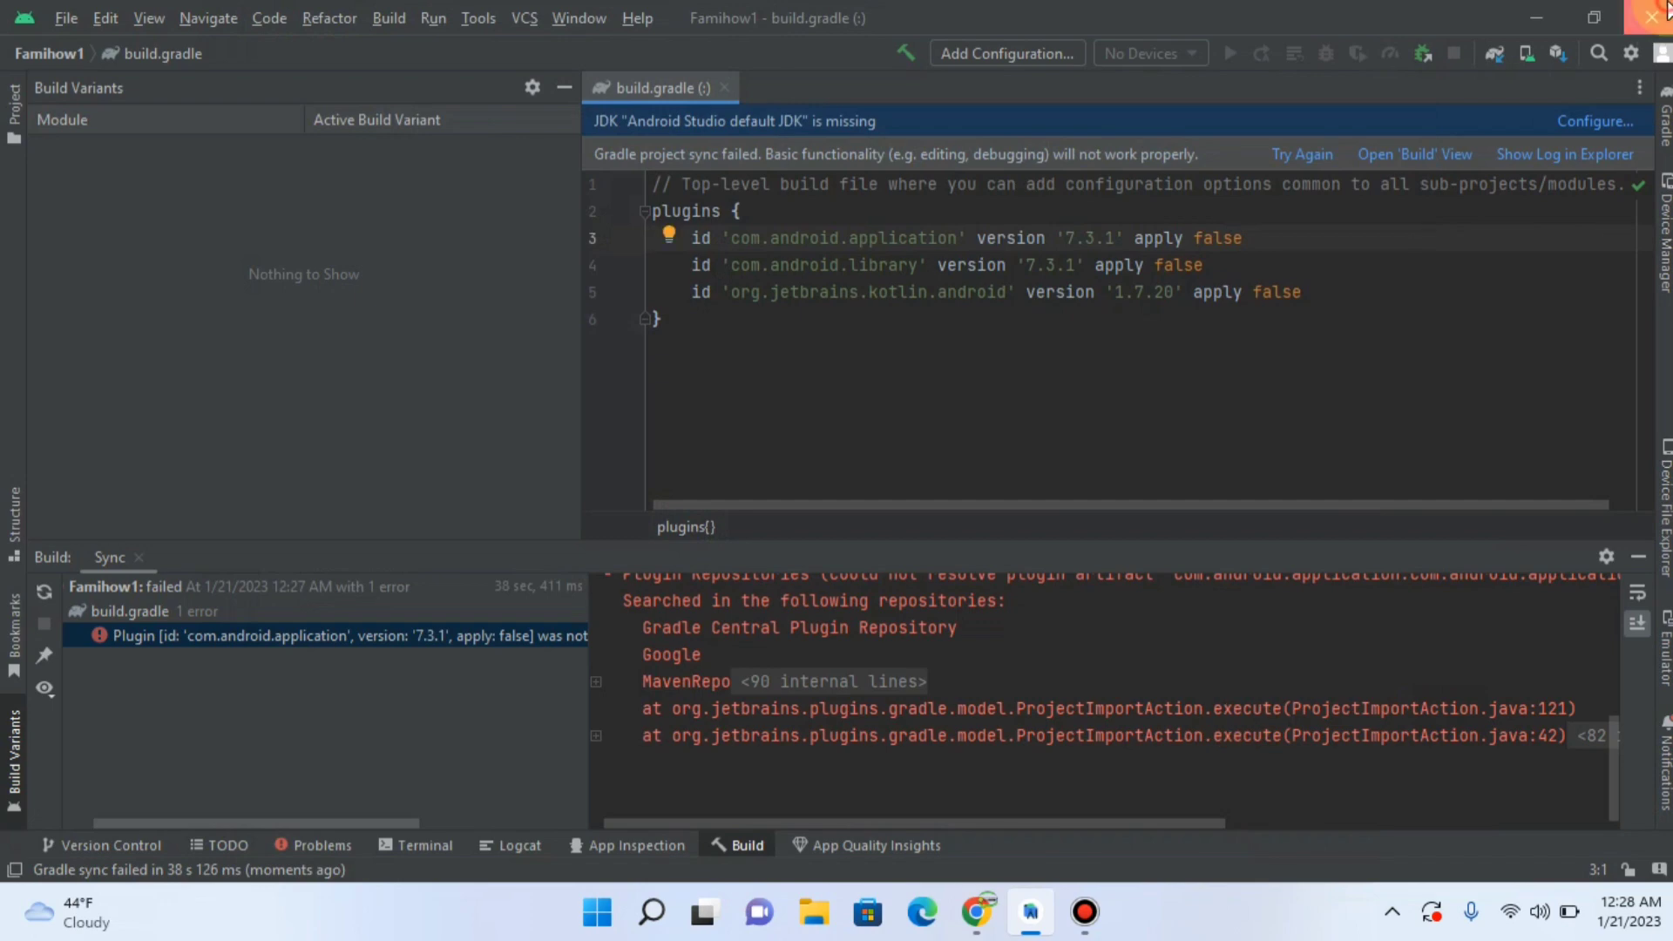
Exit Android Studio, minimize Bandicam, and relaunch the IDE to its Welcome window
click(1661, 18)
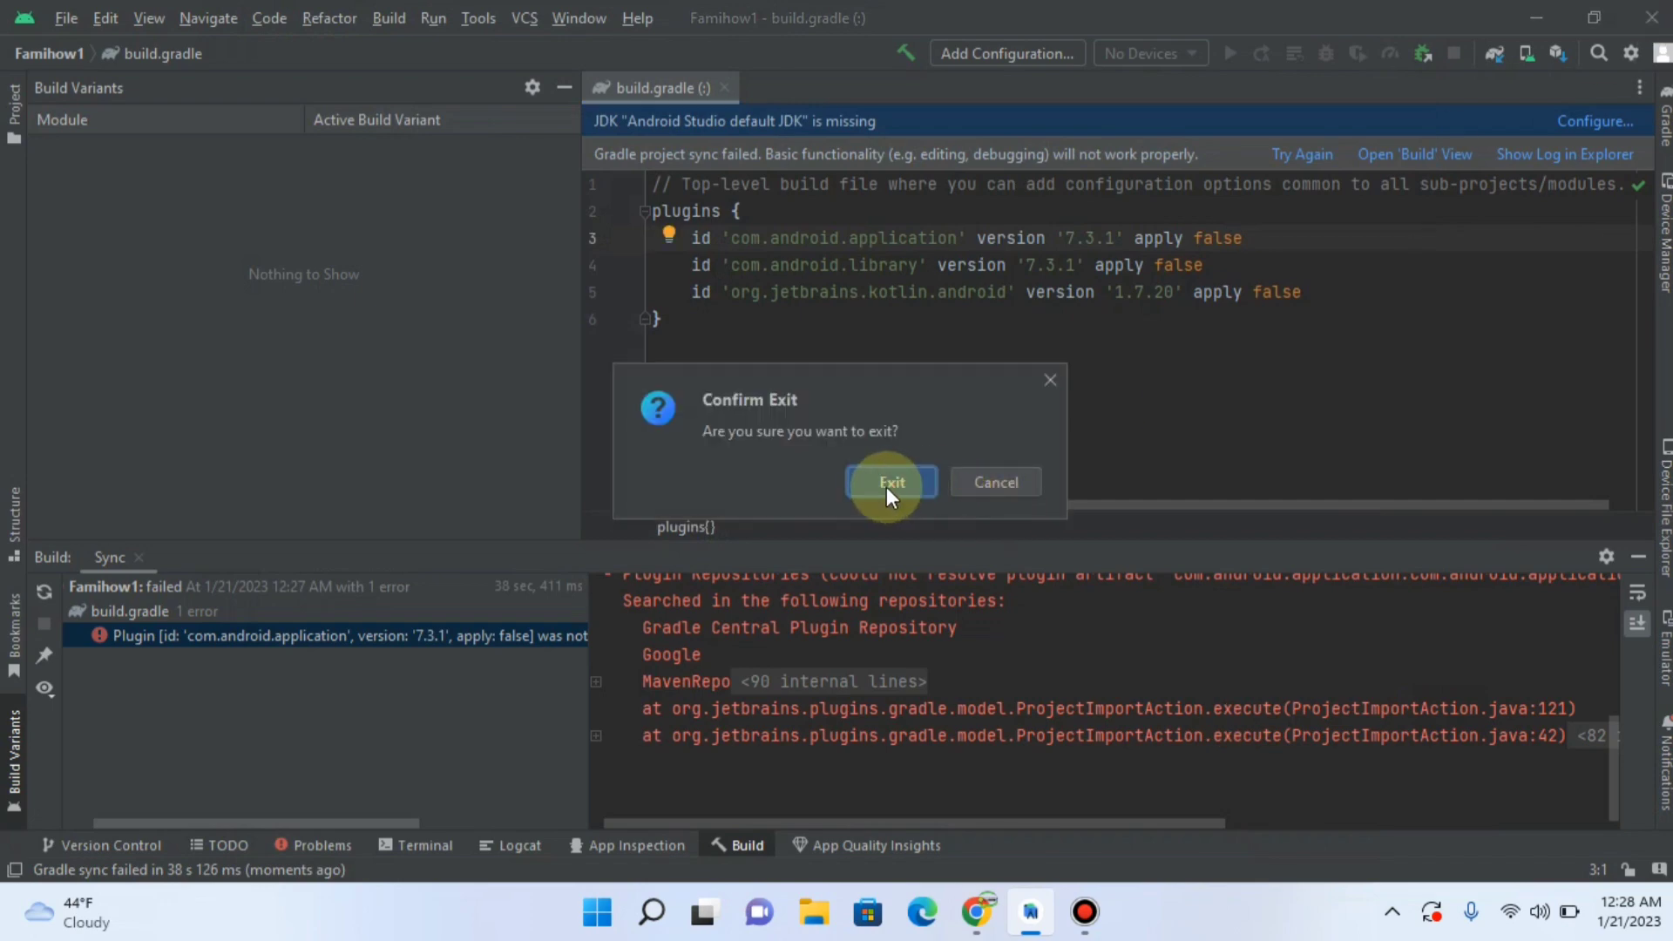
click(891, 481)
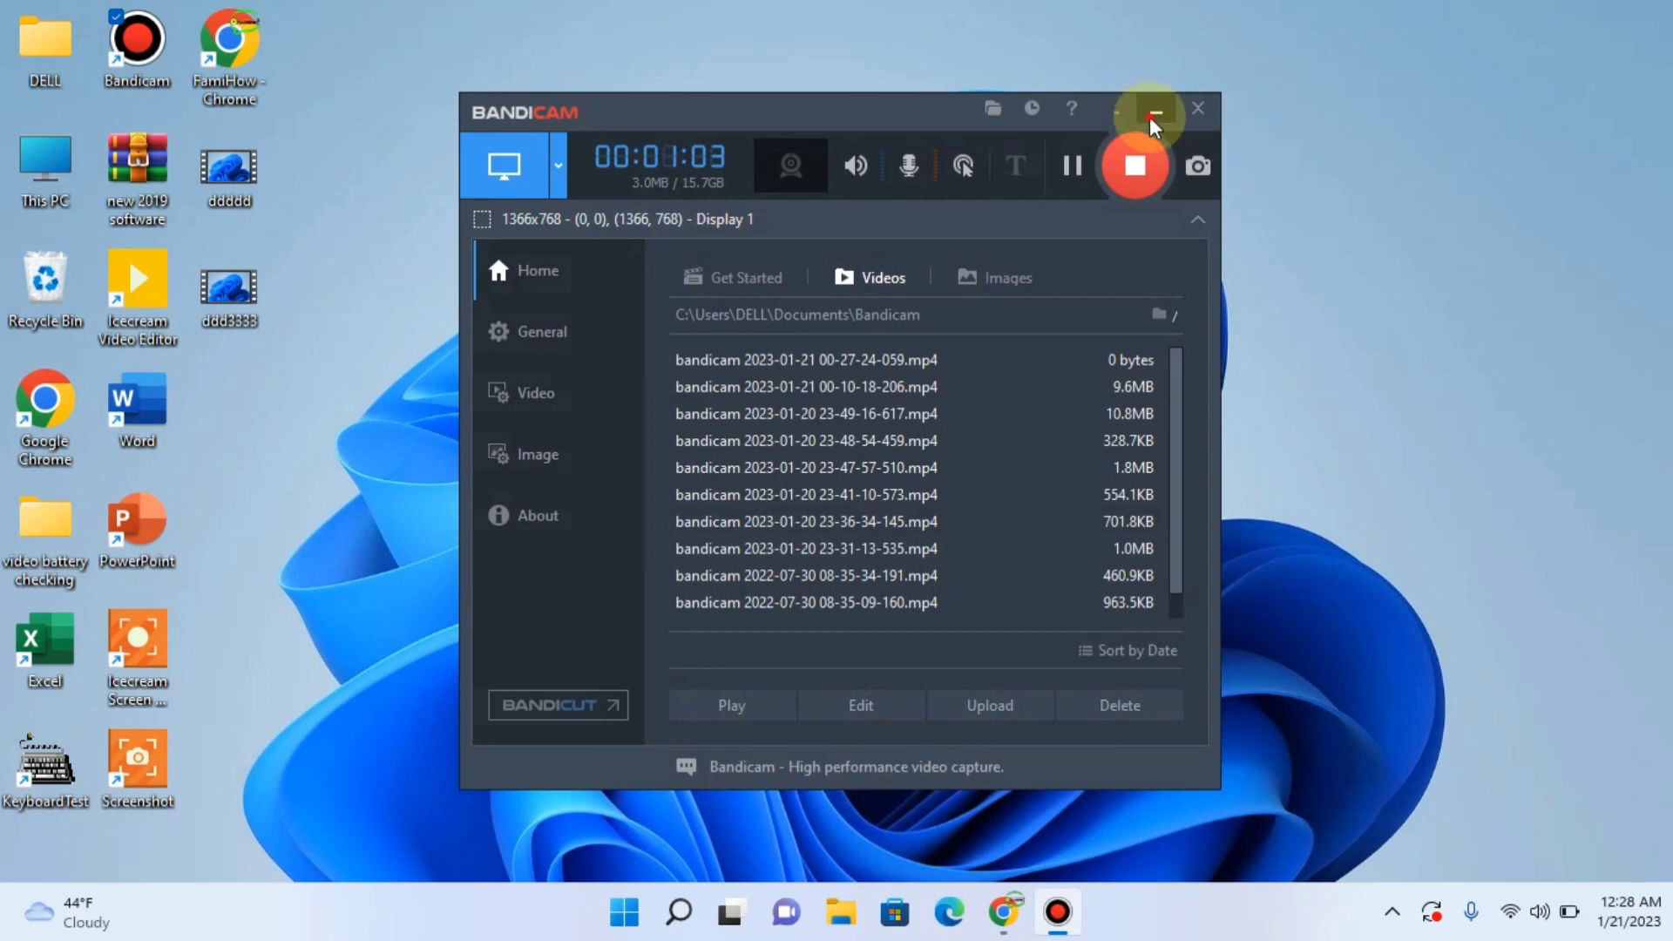
click(1150, 109)
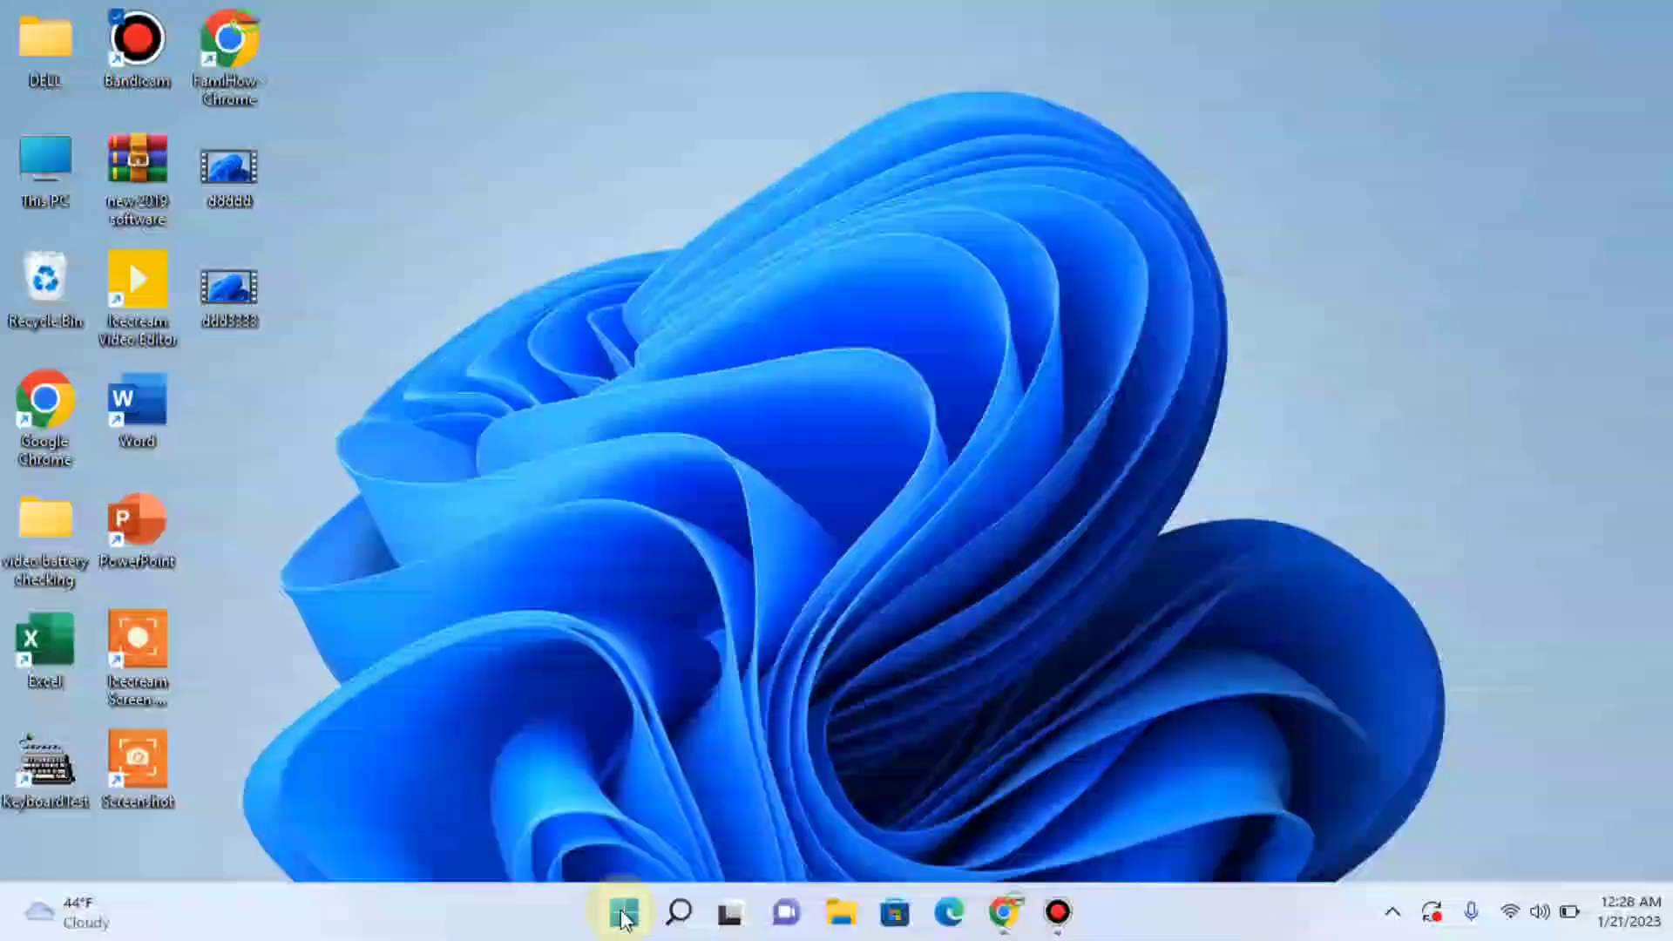
click(623, 912)
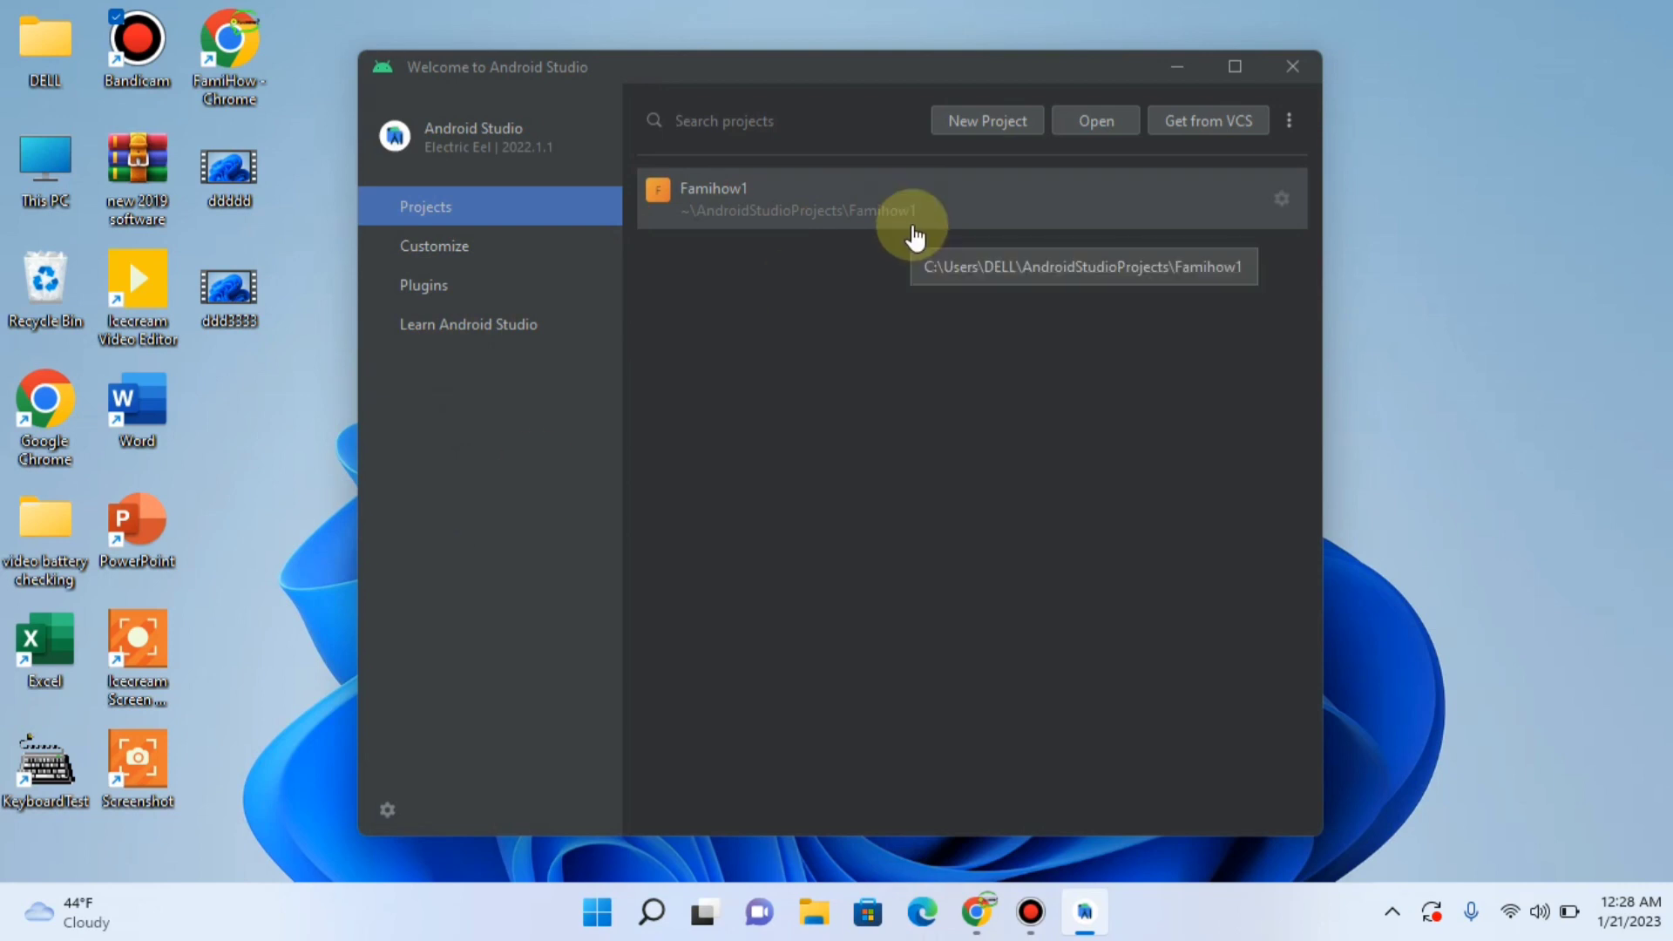
mouse_move(1128, 368)
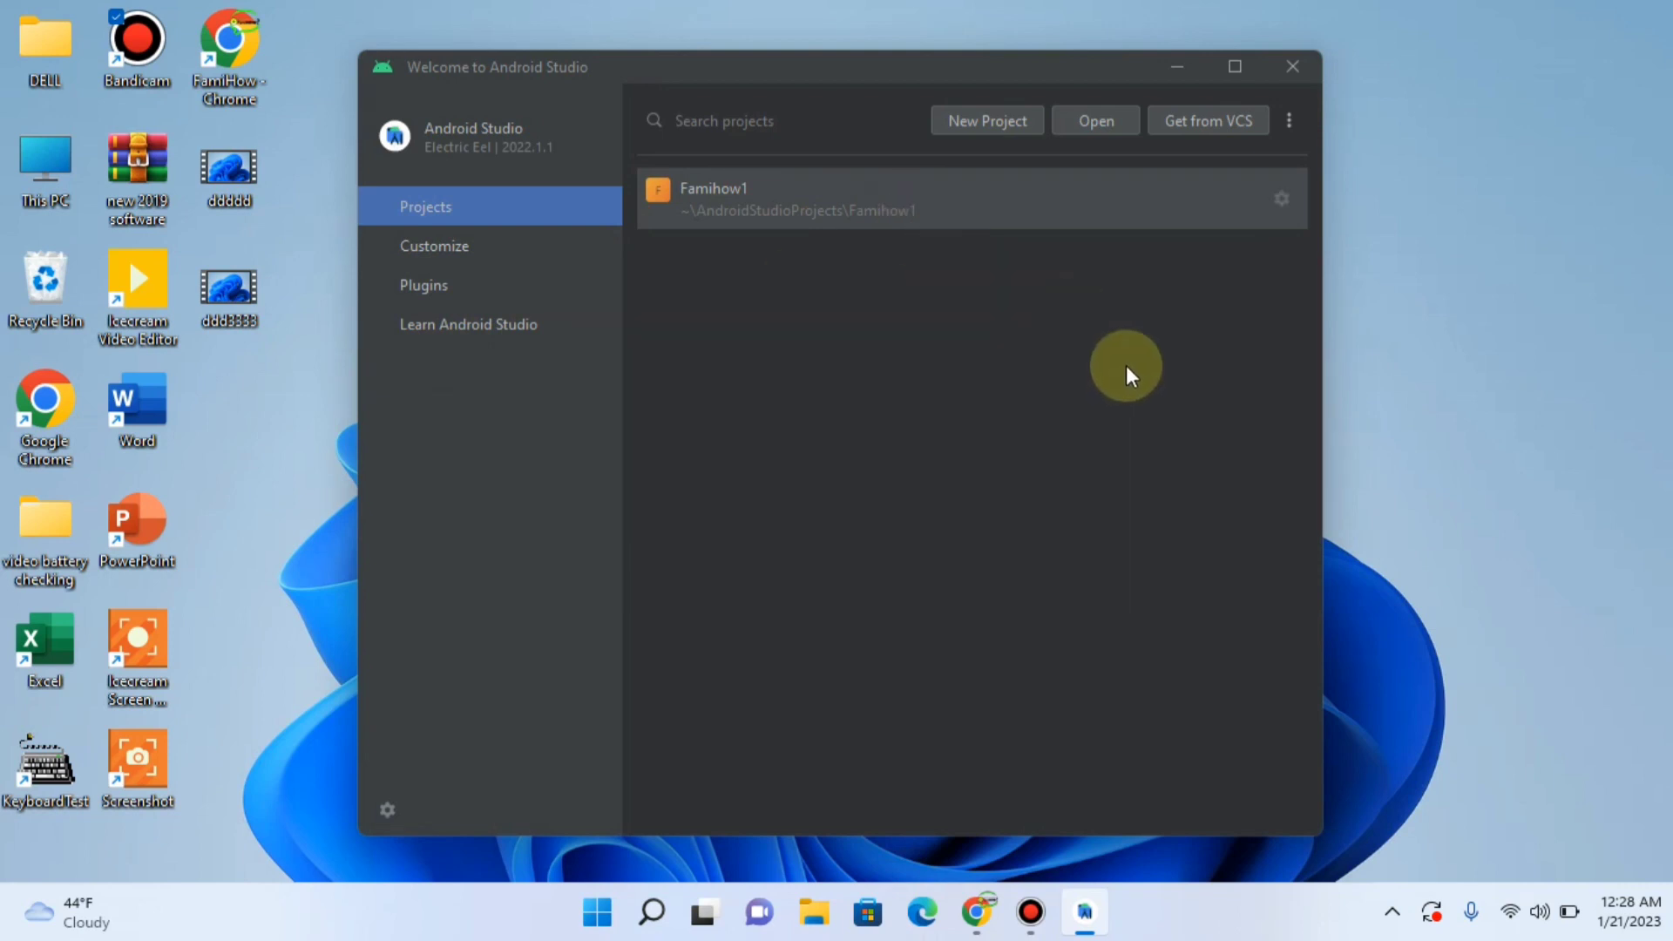